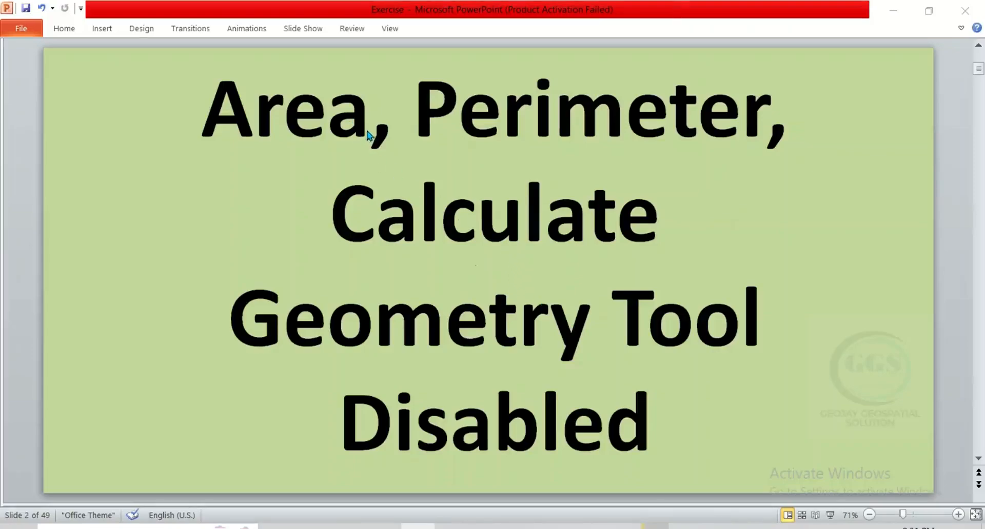
mouse_move(530, 157)
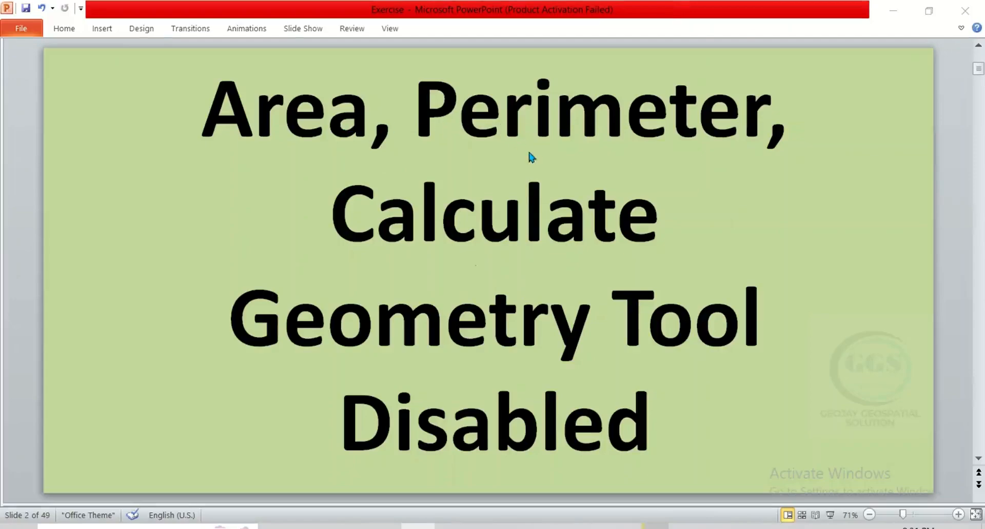
mouse_move(548, 339)
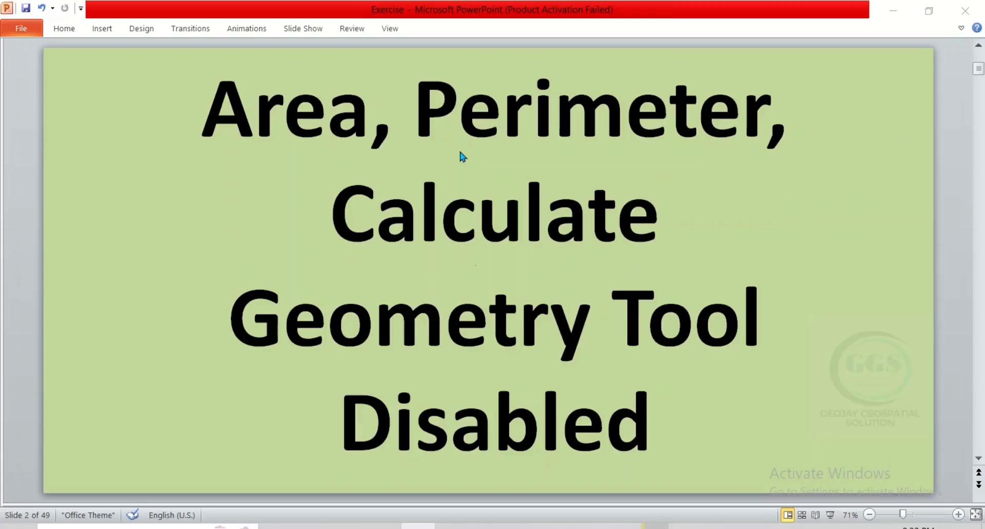
mouse_move(539, 143)
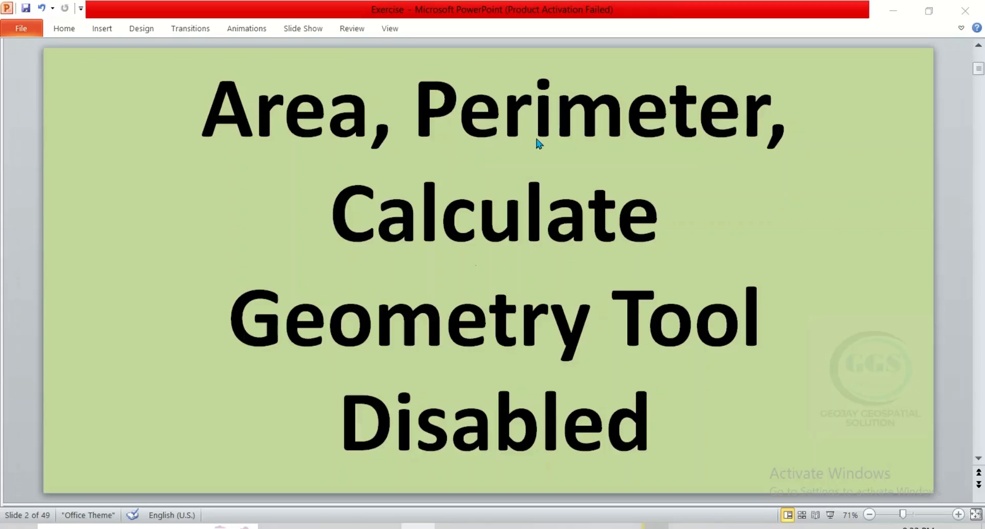
mouse_move(642, 316)
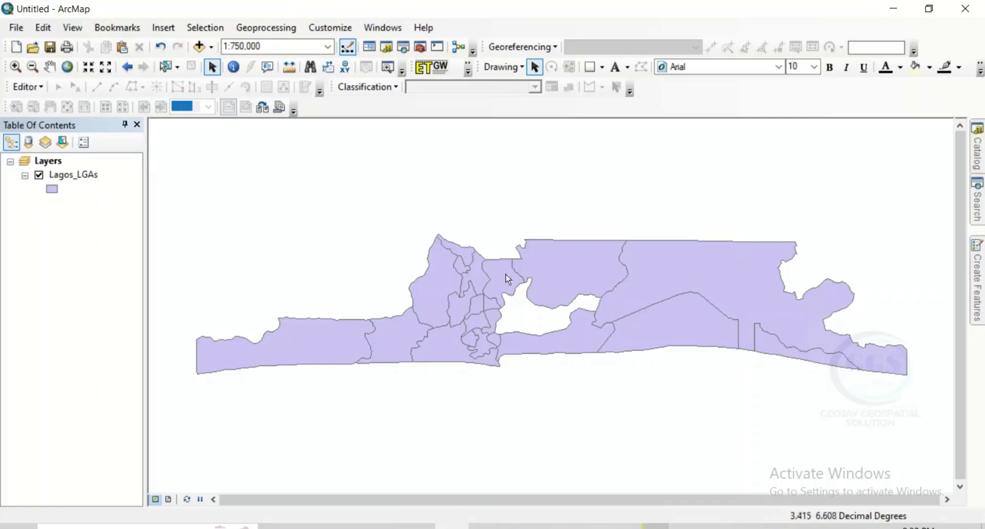
mouse_move(495, 295)
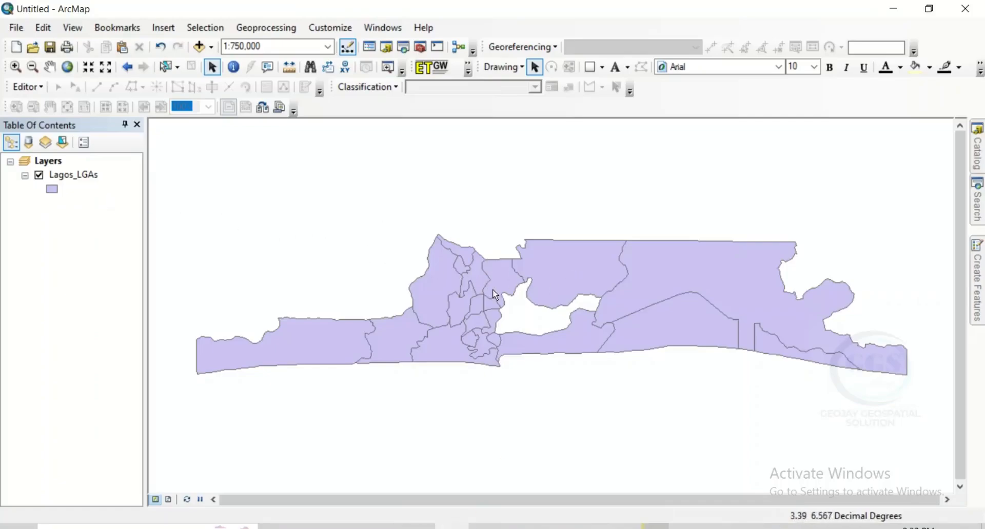
mouse_move(101, 196)
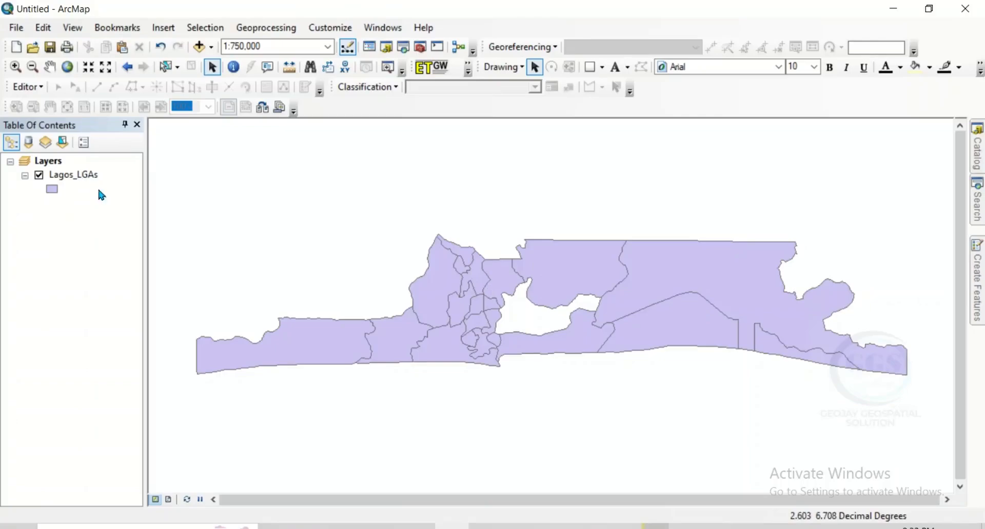
Label the Lagos_LGAs polygons with their LGA names, such as Ikeja and Surulere.
click(73, 174)
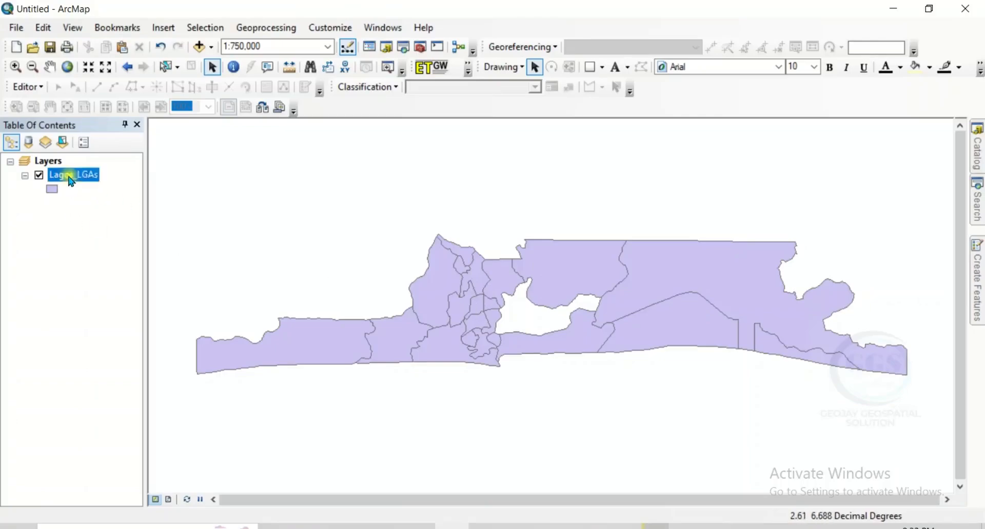
right_click(73, 175)
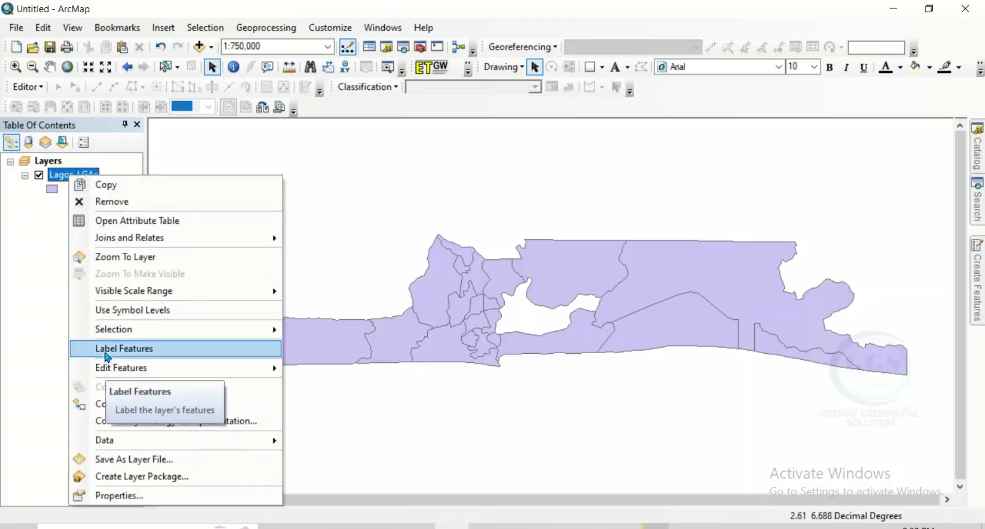
click(124, 348)
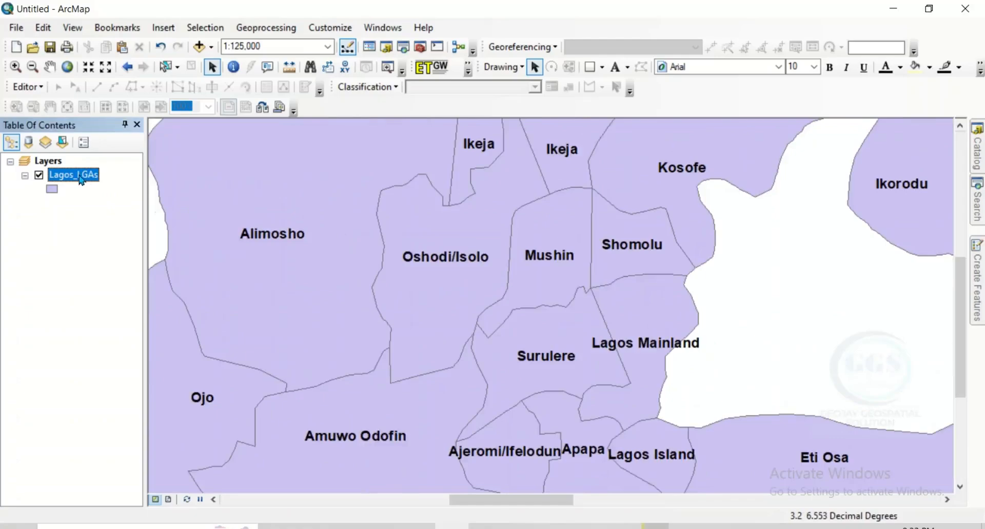
right_click(73, 175)
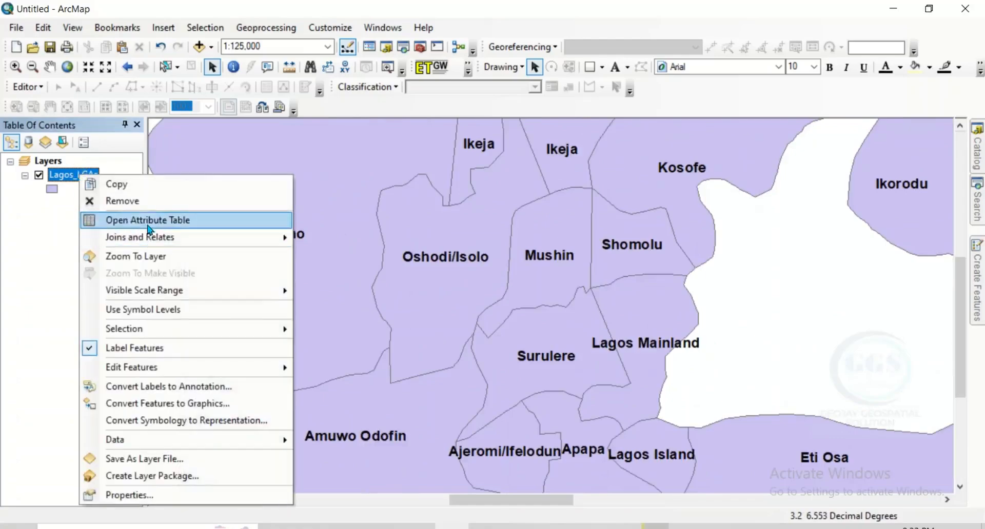
Open the Lagos_LGAs attribute table and add a Double field named Area.
click(148, 219)
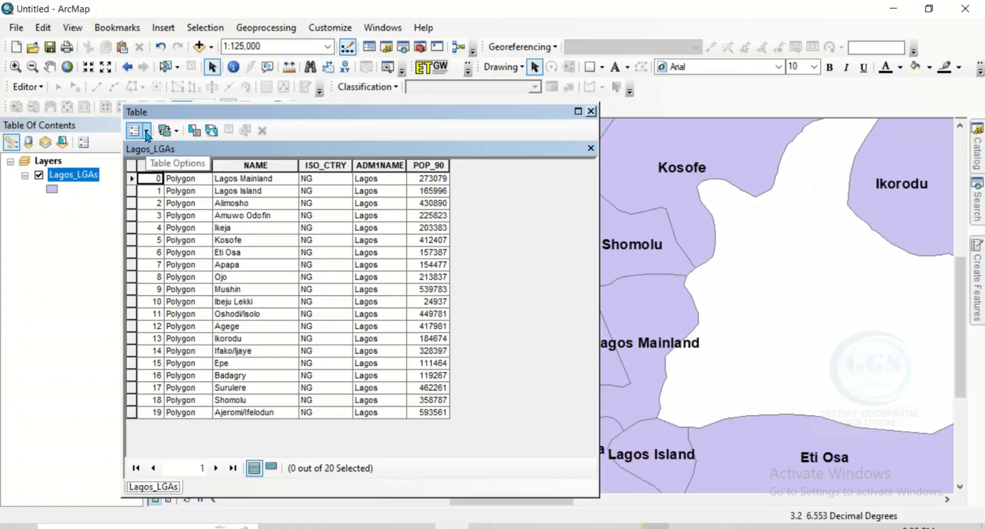
click(133, 129)
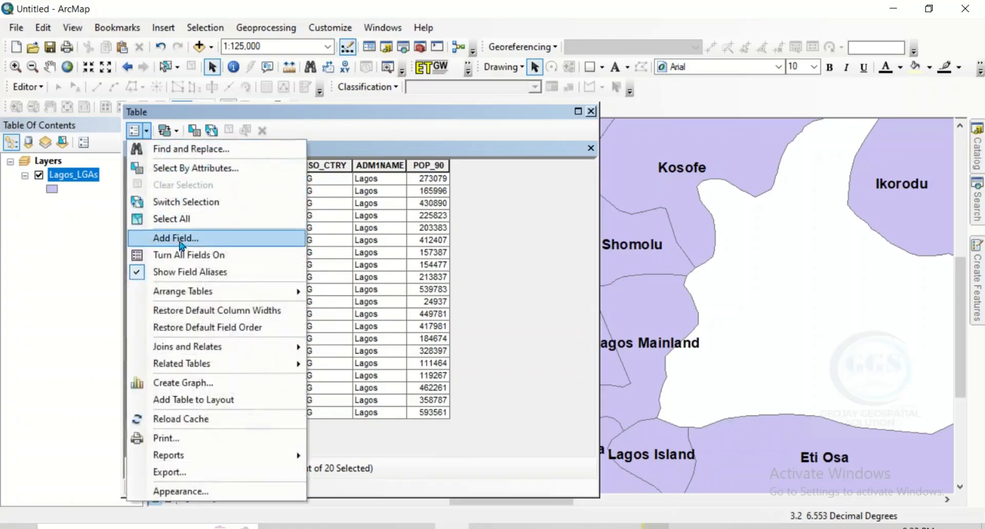
click(176, 238)
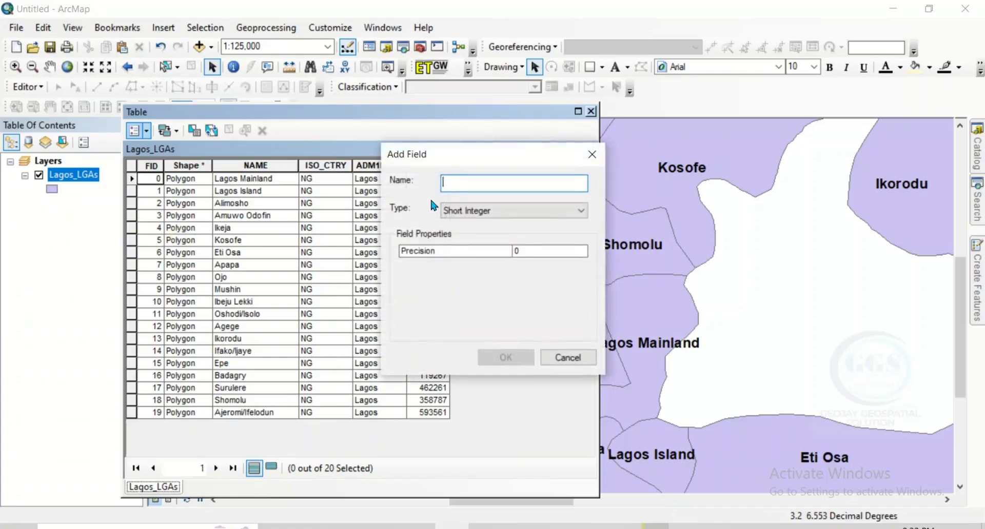
text(Area)
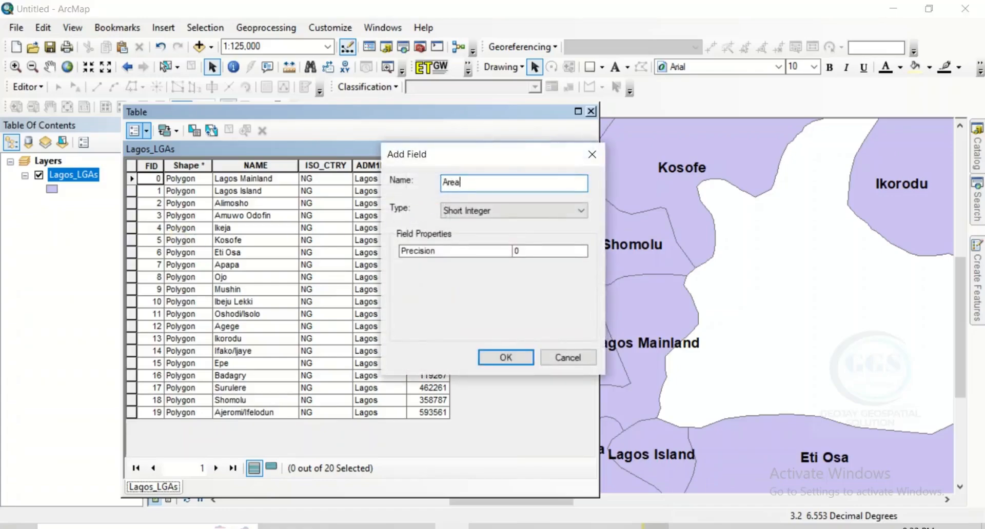
click(512, 210)
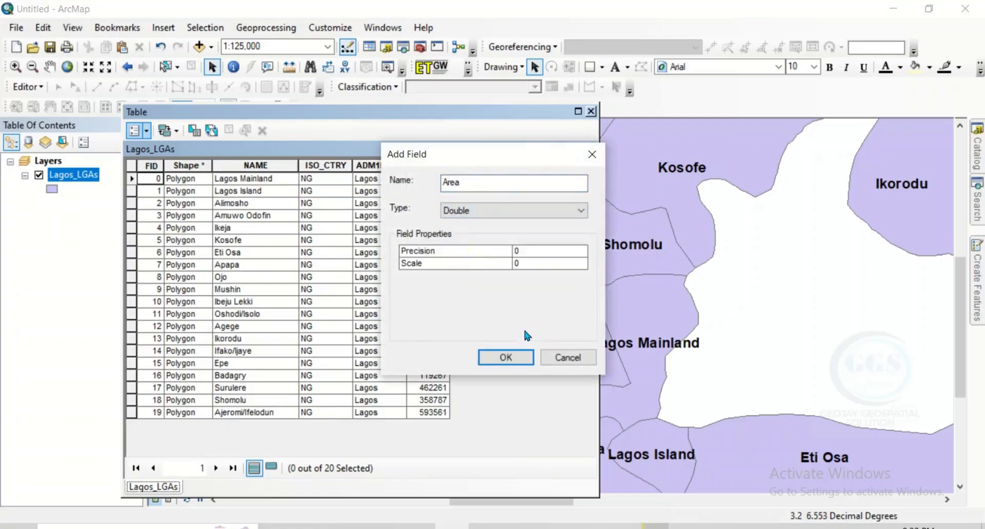
click(505, 358)
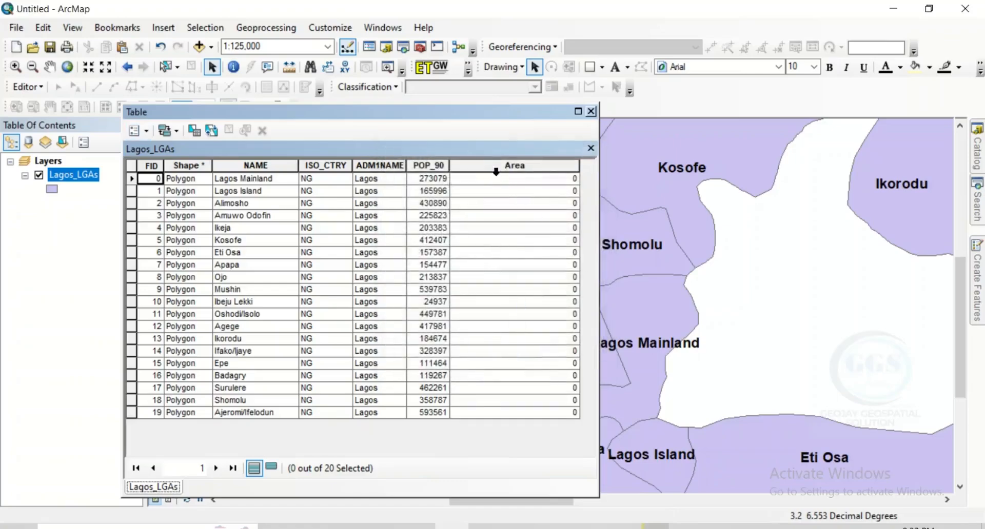
Check Calculate Geometry on Area, find Area and Perimeter unavailable, and close the table.
click(514, 165)
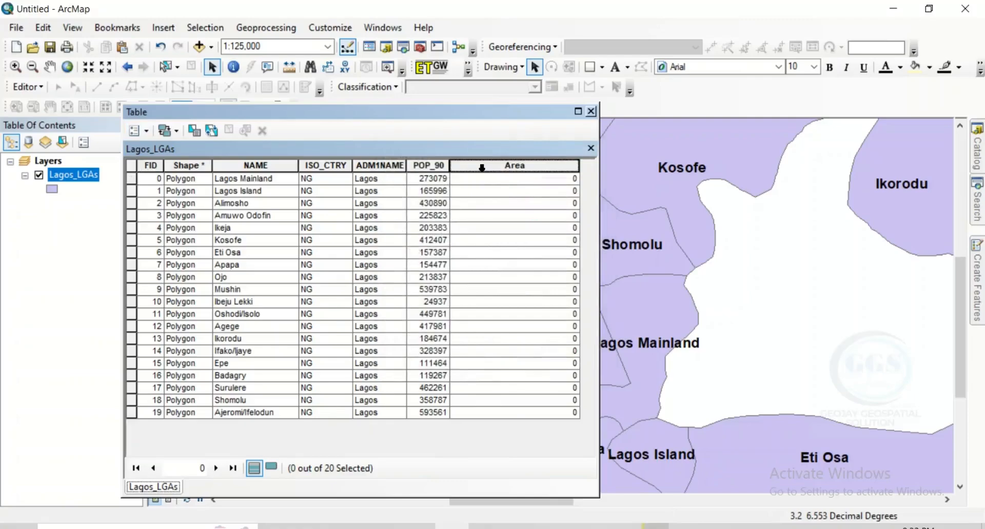
right_click(514, 166)
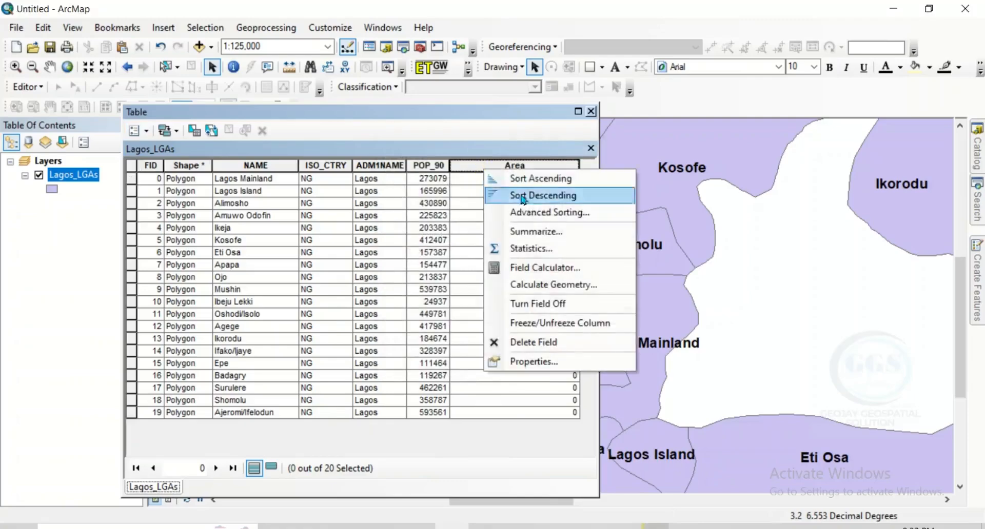
mouse_move(553, 285)
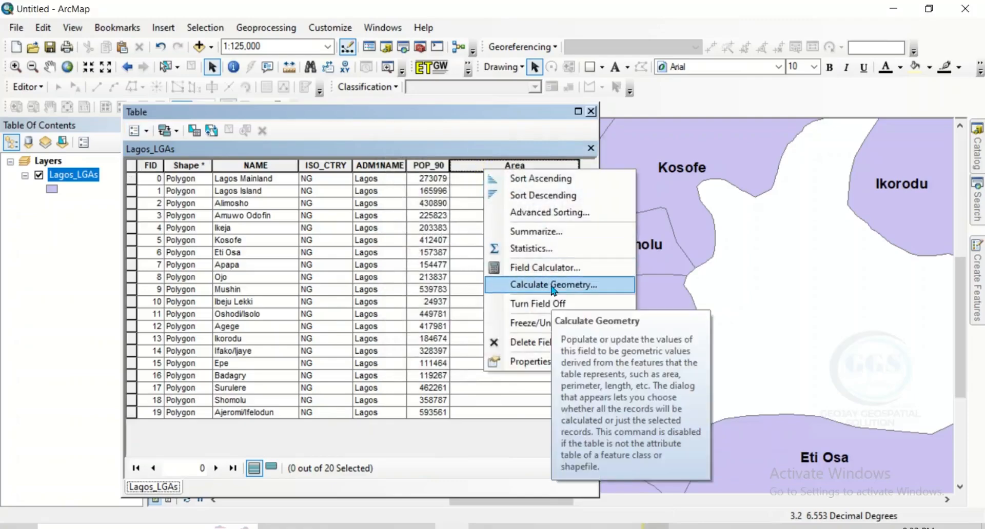
click(553, 285)
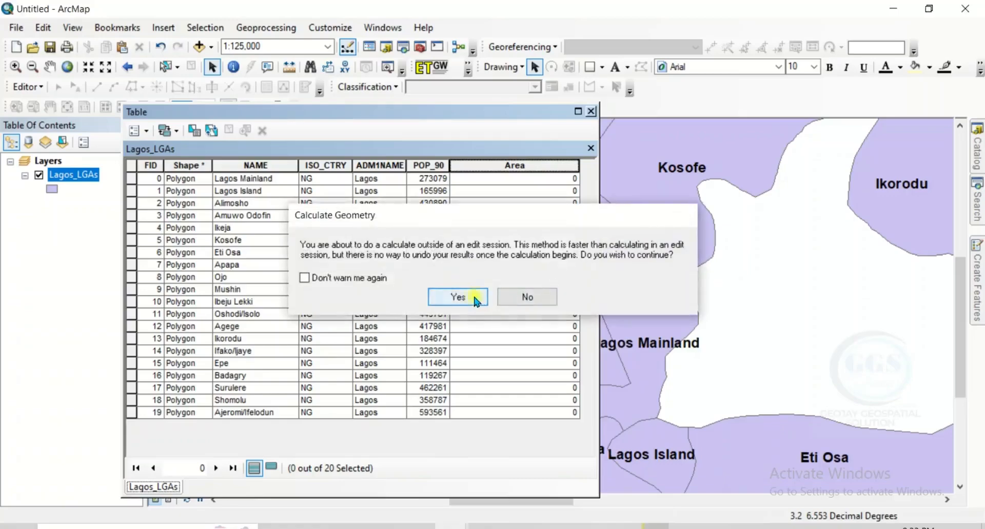
click(457, 297)
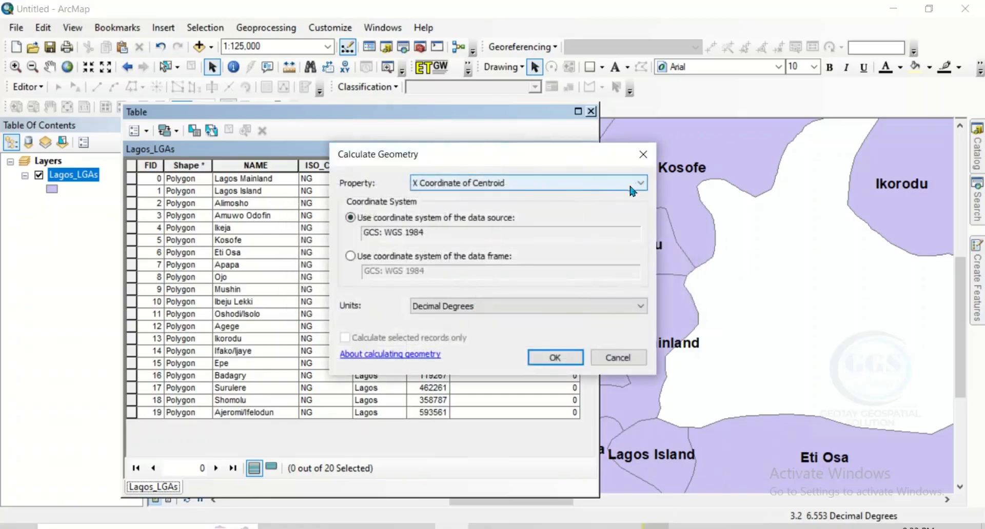
click(639, 183)
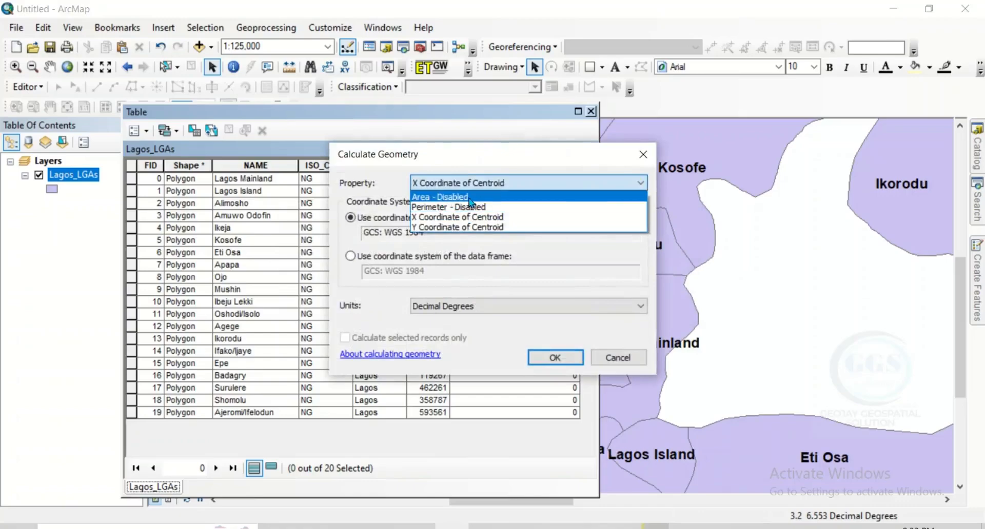
mouse_move(450, 207)
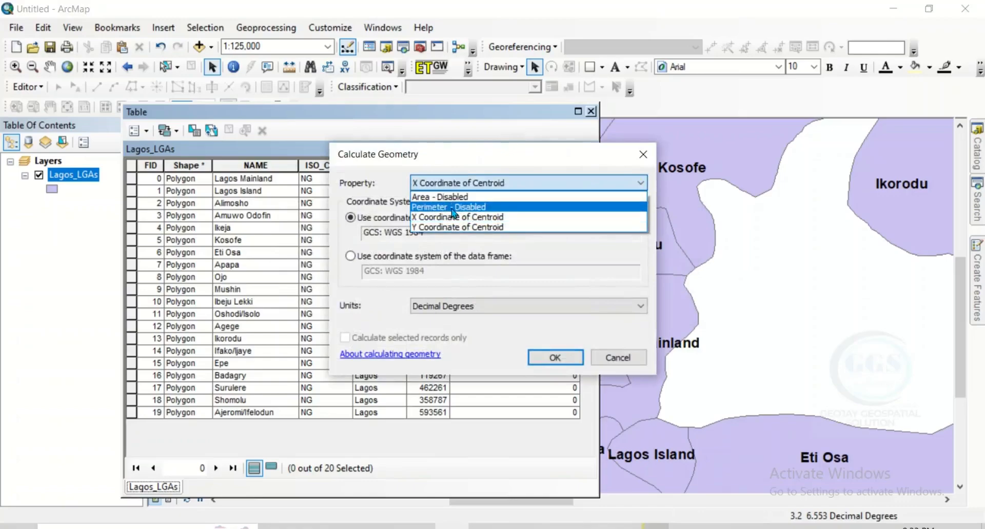
mouse_move(470, 216)
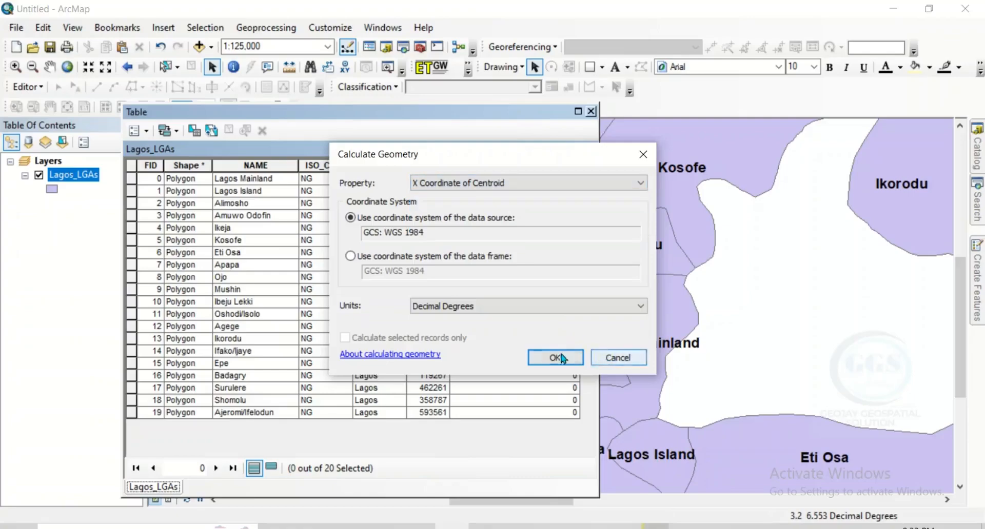
click(555, 357)
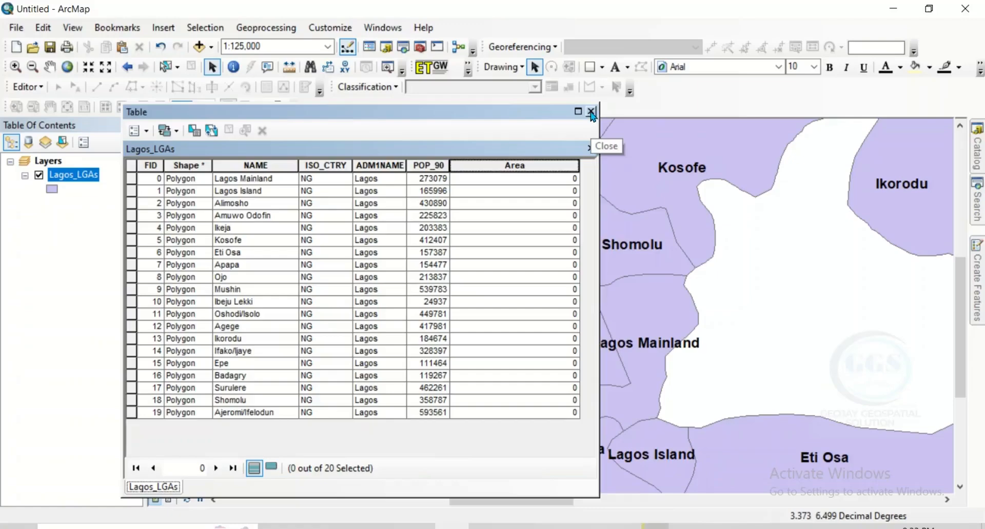
click(591, 112)
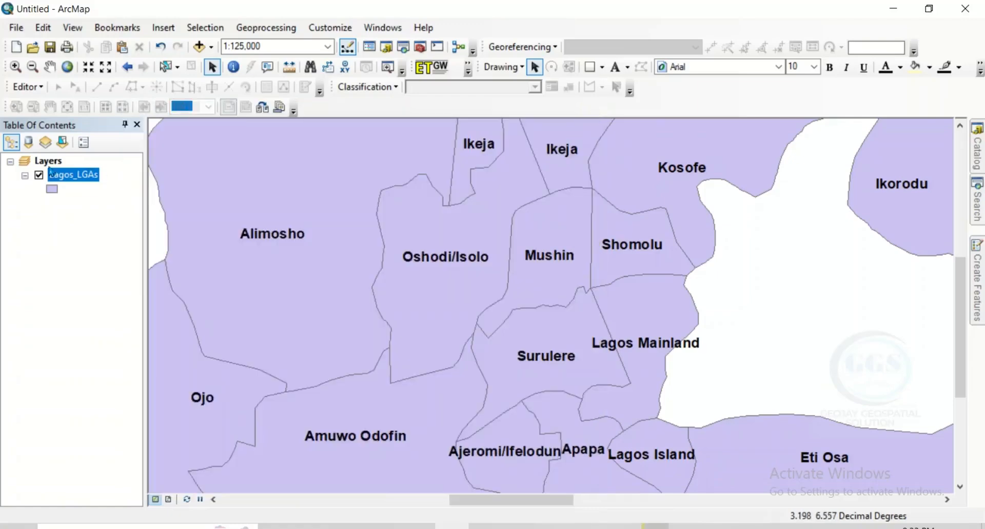
Set the Layers data frame coordinate system to WGS 1984 UTM Zone 31N.
right_click(45, 161)
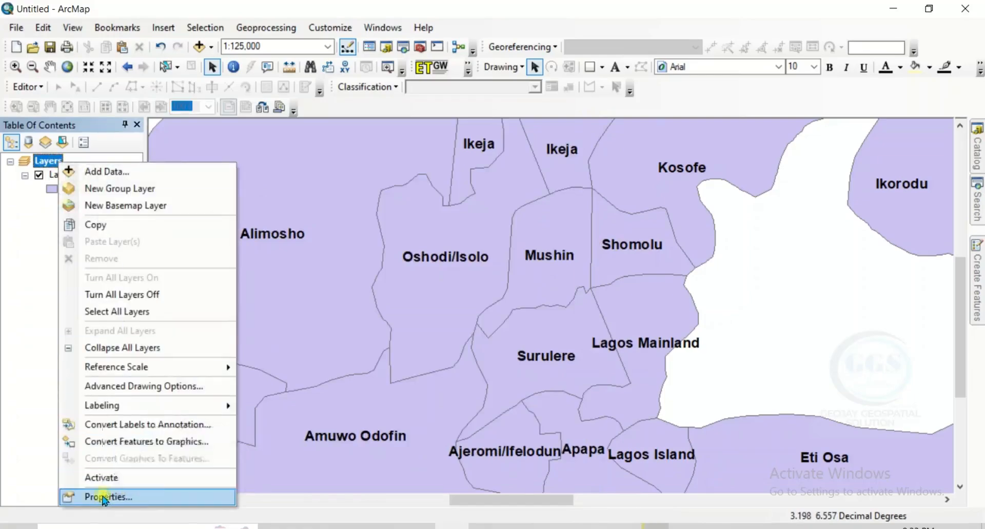
click(108, 496)
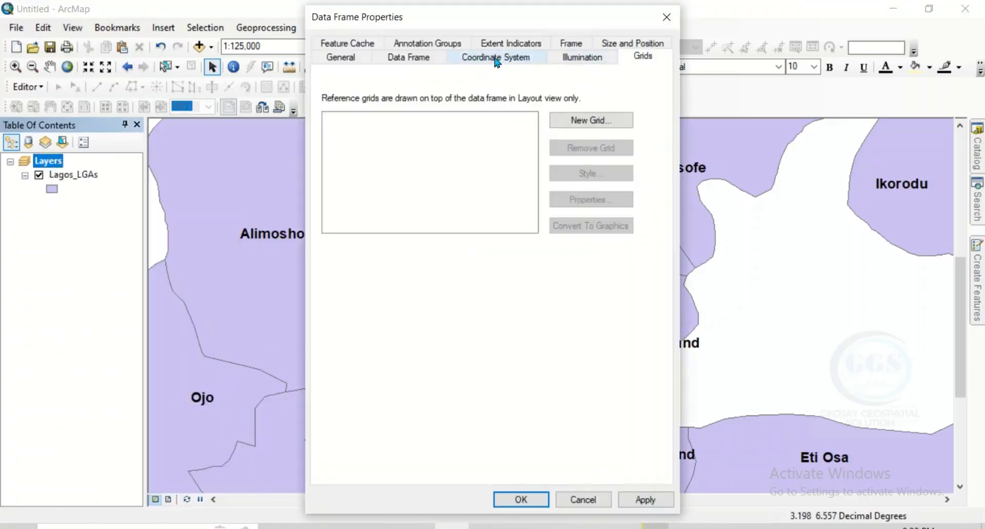
click(495, 57)
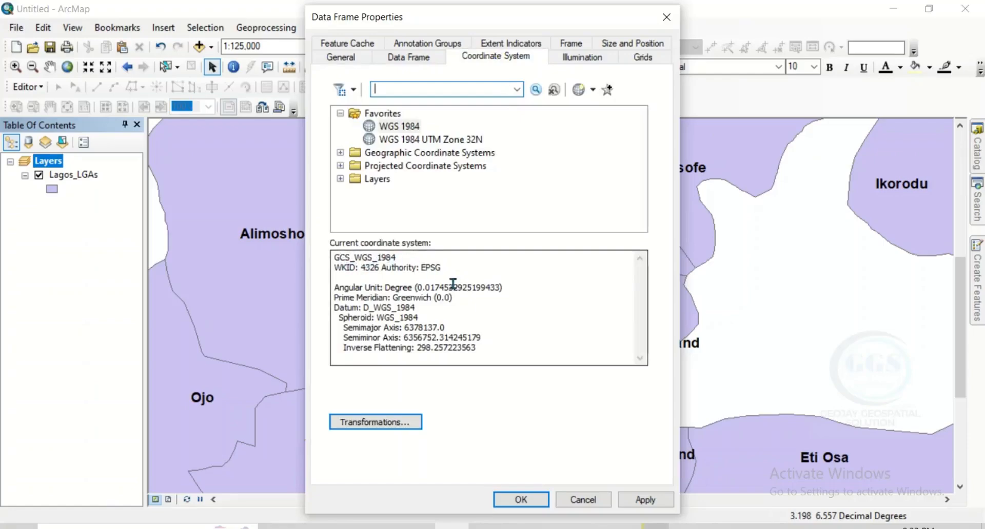
mouse_move(454, 323)
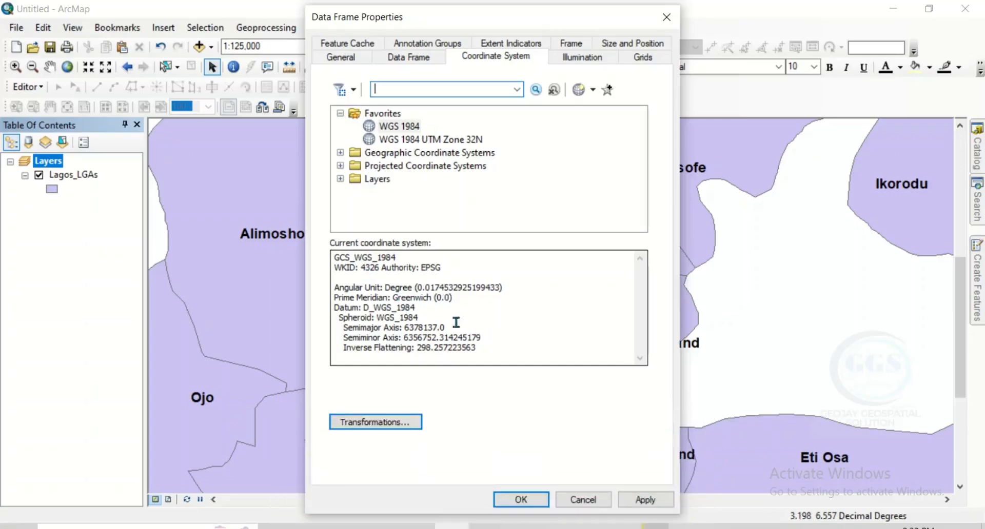
mouse_move(412, 257)
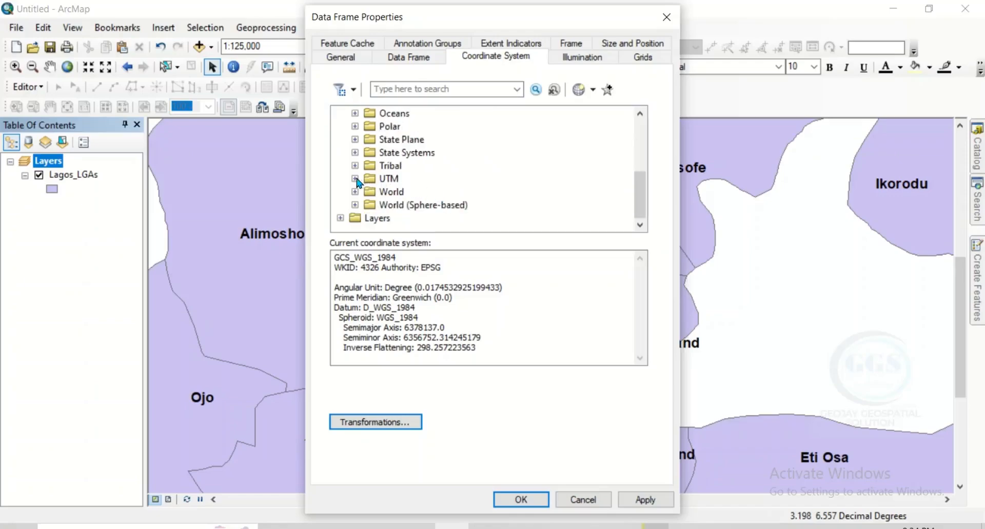
scroll(down, 3)
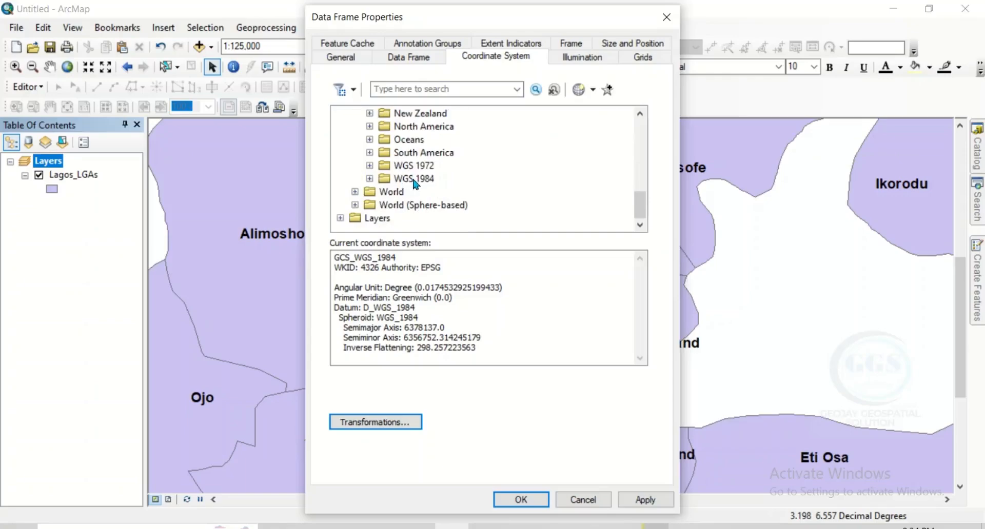
click(370, 179)
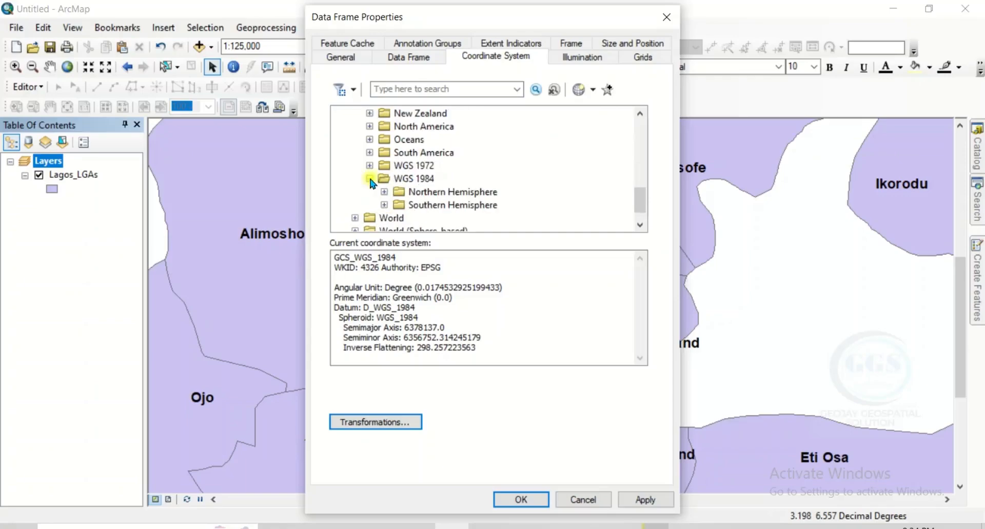
click(370, 178)
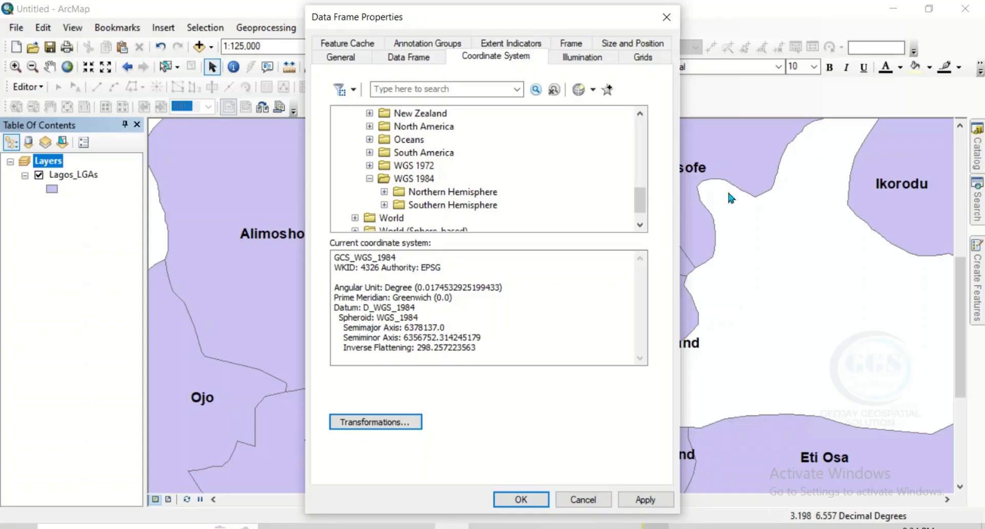
mouse_move(463, 213)
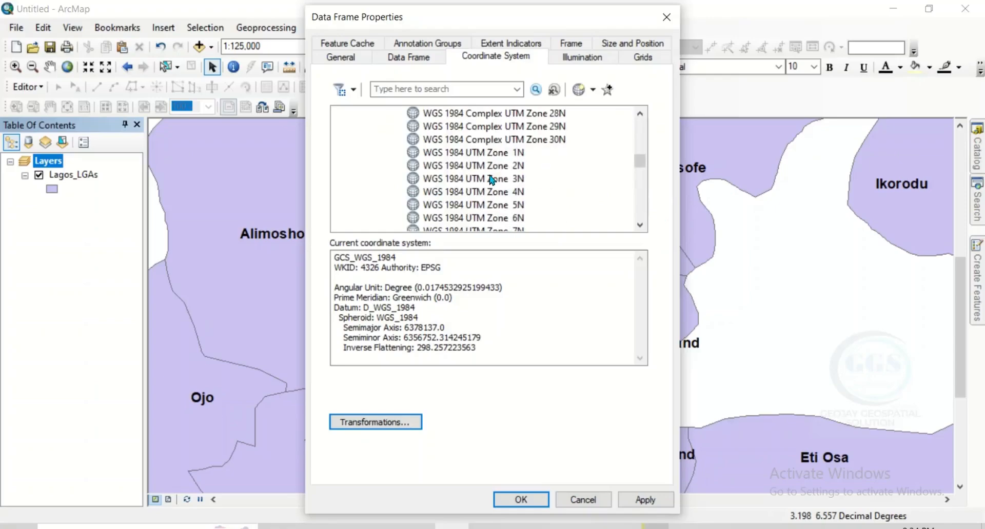
scroll(down, 3)
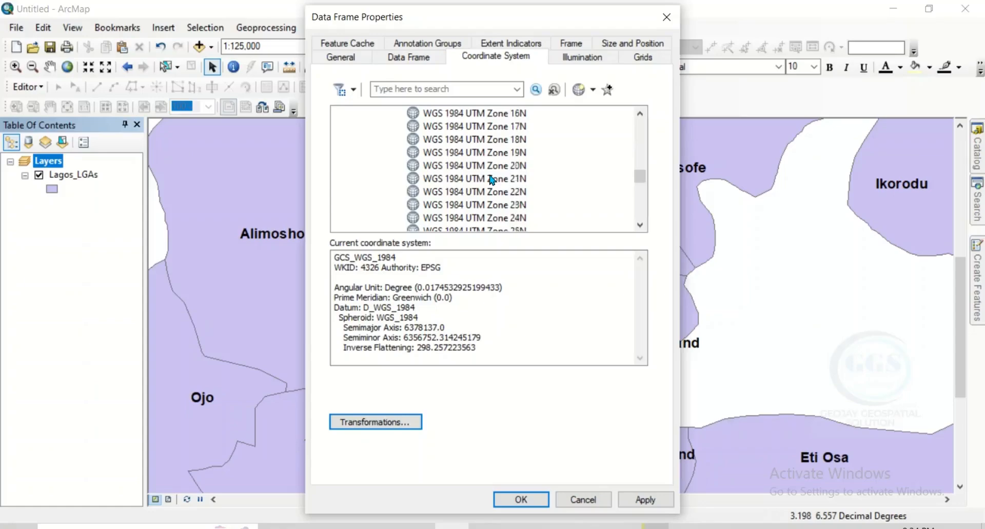
scroll(down, 3)
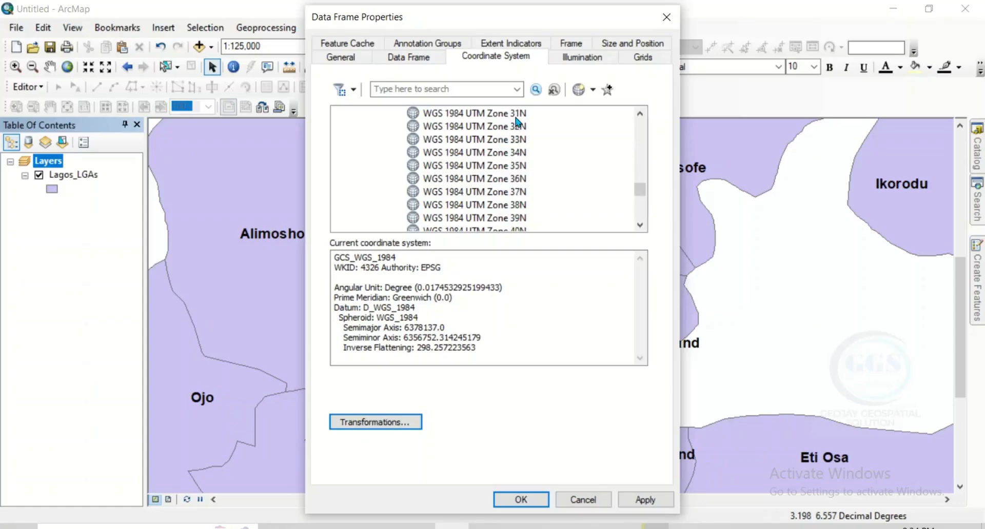
click(473, 113)
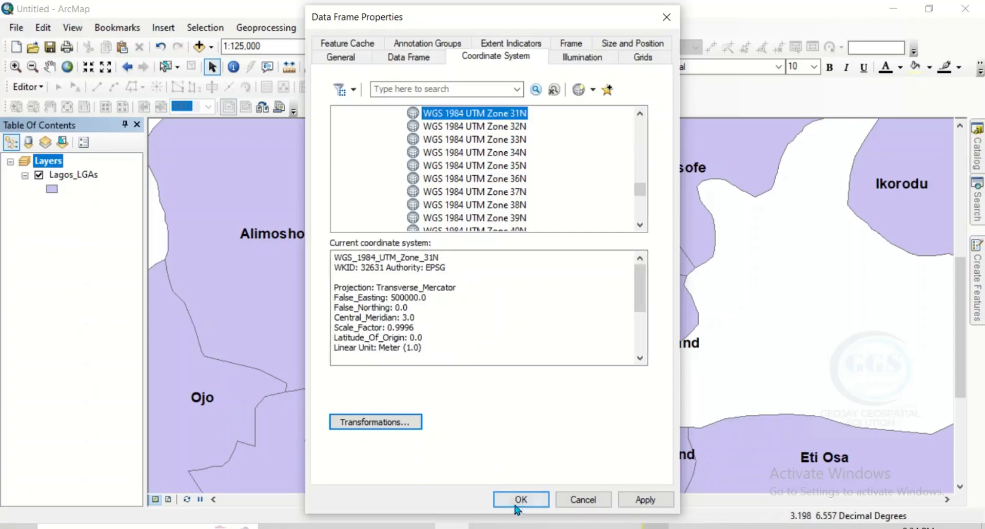
click(520, 500)
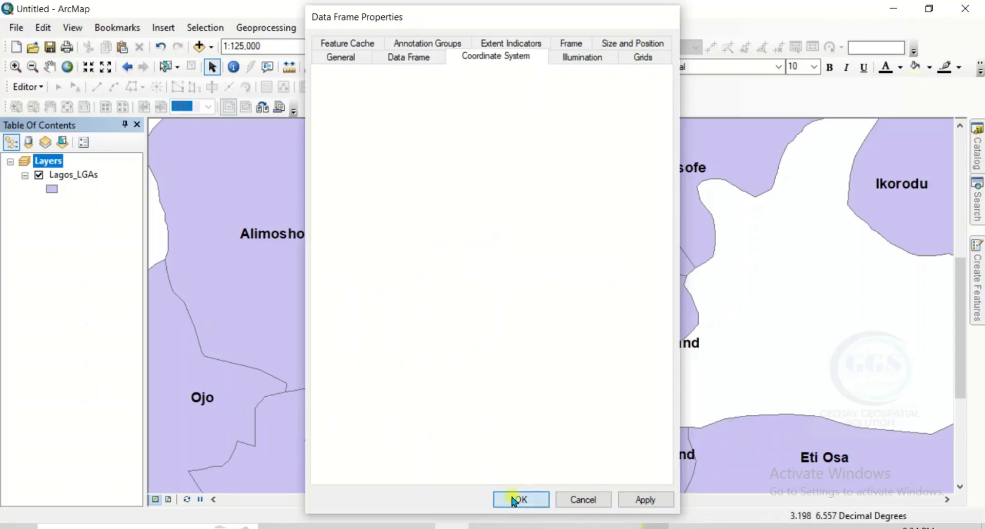
Confirm the UTM Zone 31N change and reopen the Lagos_LGAs attribute table.
click(521, 500)
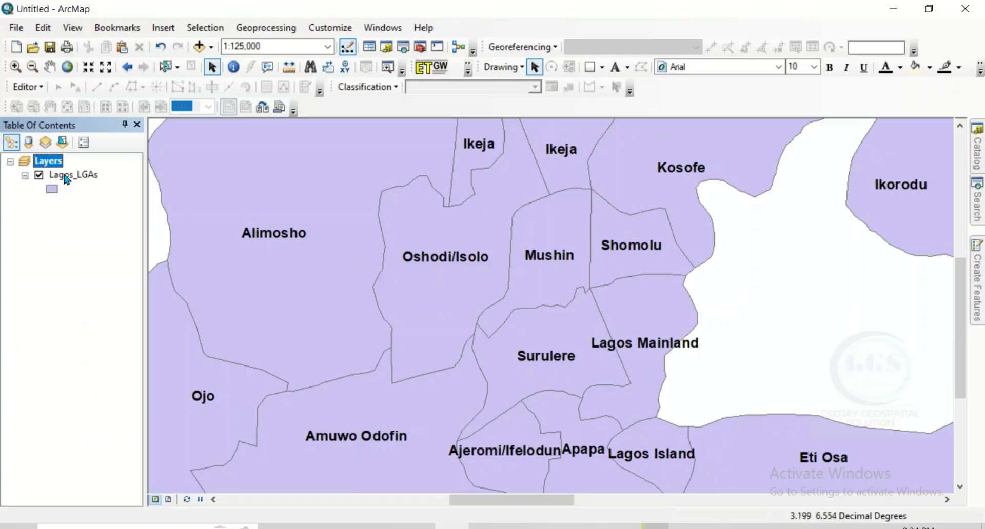
right_click(73, 175)
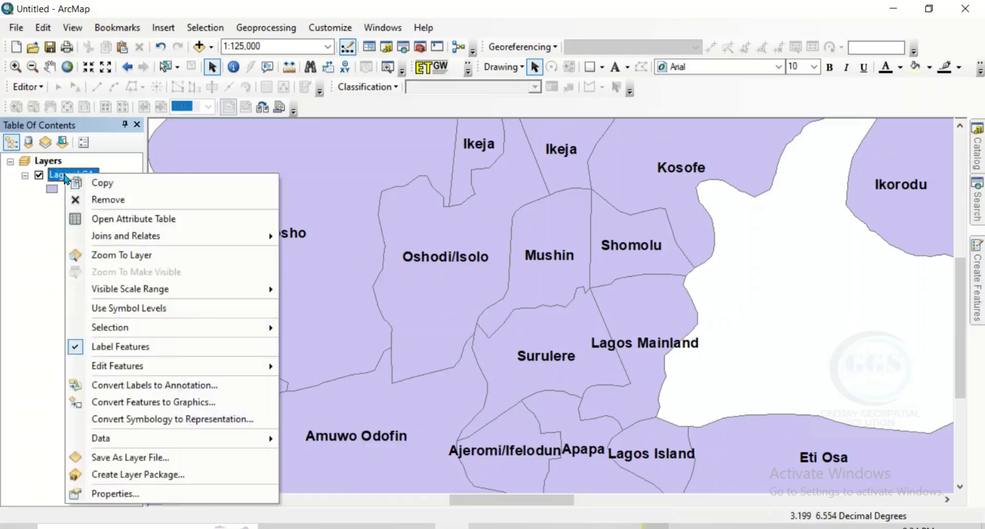
mouse_move(133, 218)
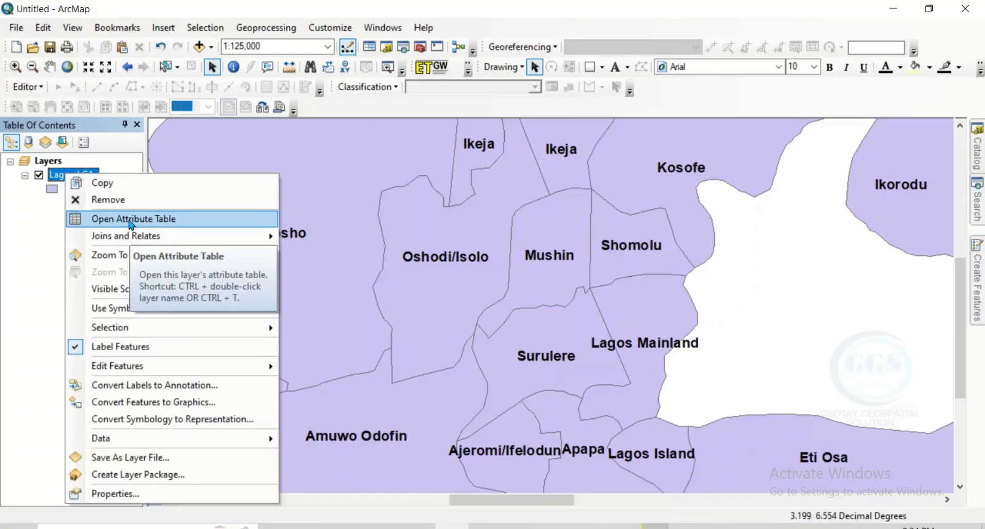
click(133, 219)
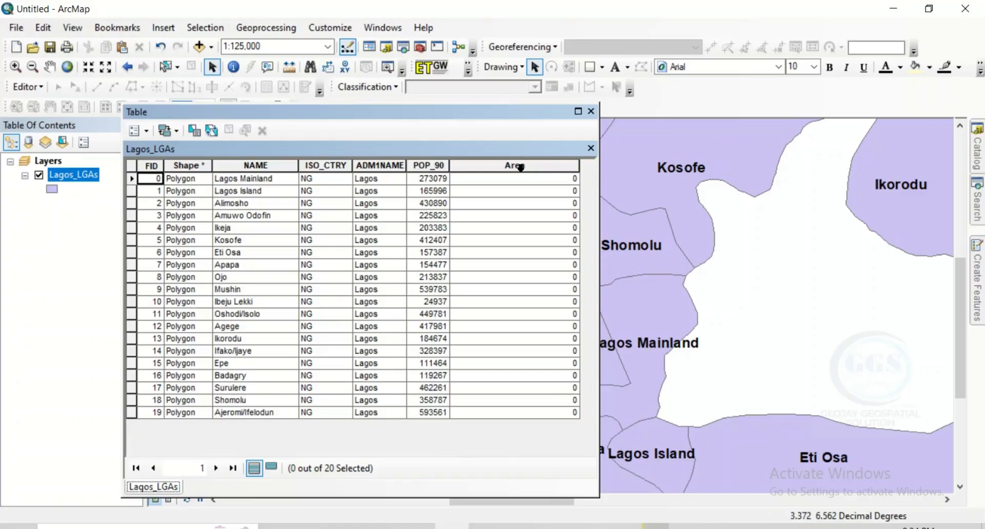
Calculate the Area field in square kilometres using the UTM Zone 31N data frame.
right_click(514, 165)
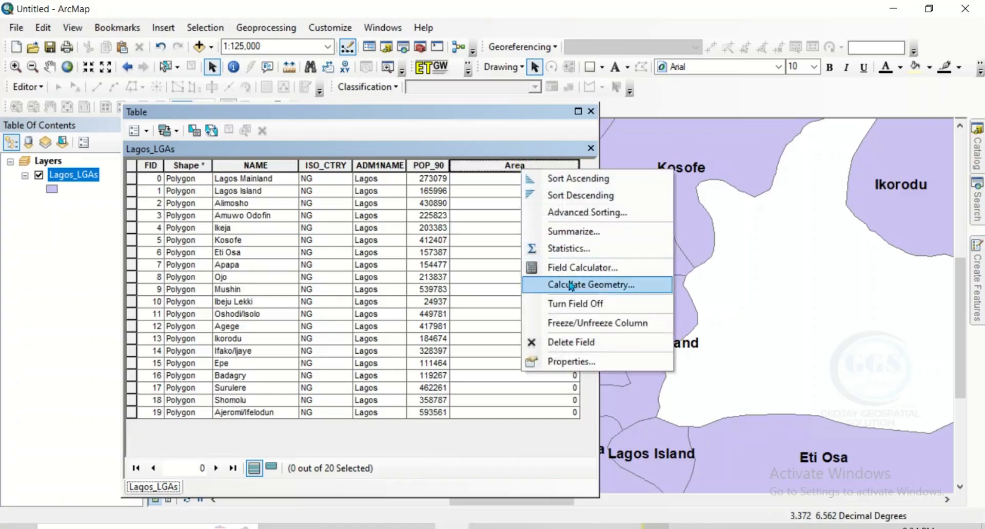
click(590, 285)
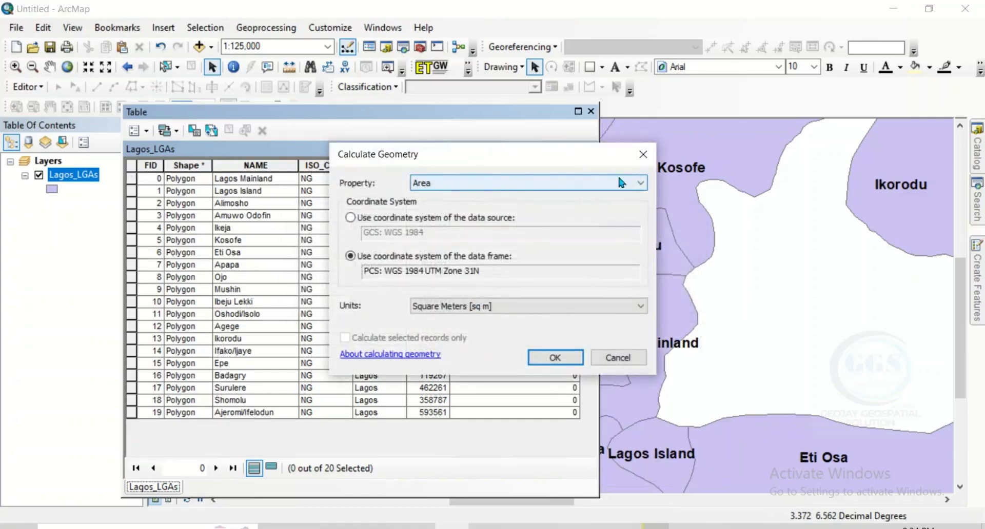
click(638, 182)
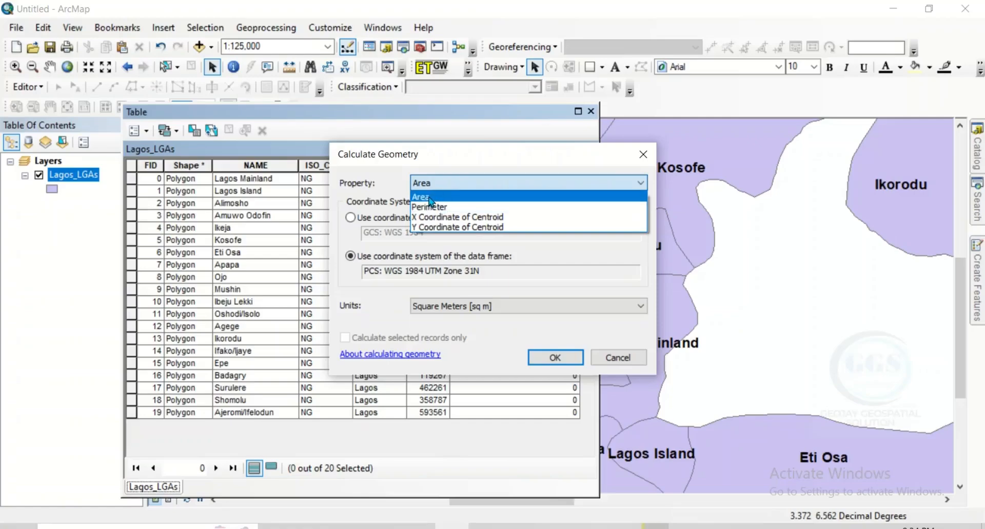
click(421, 196)
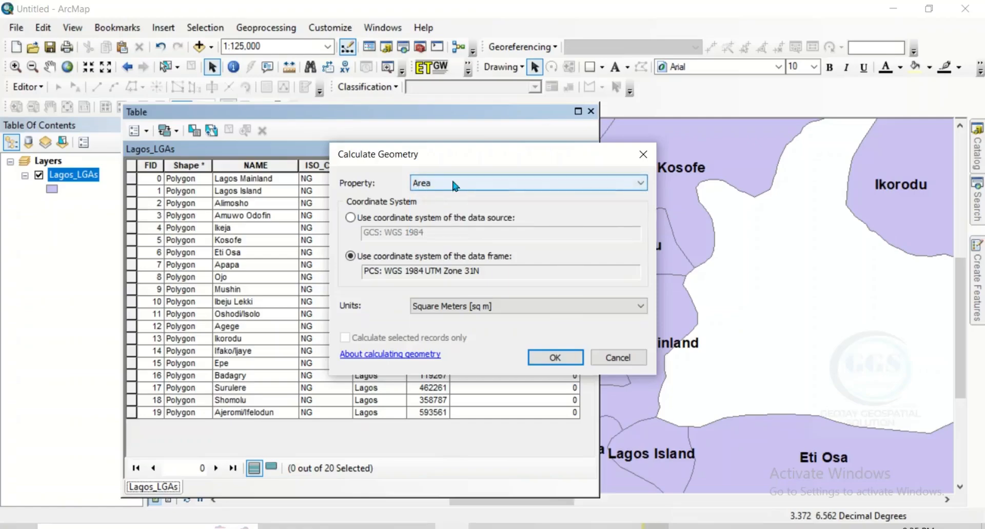
mouse_move(447, 184)
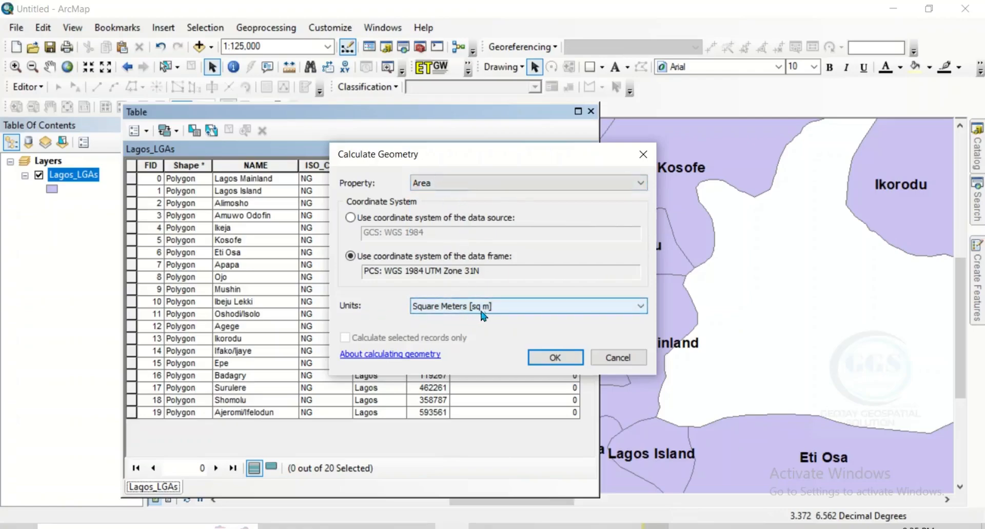
click(640, 306)
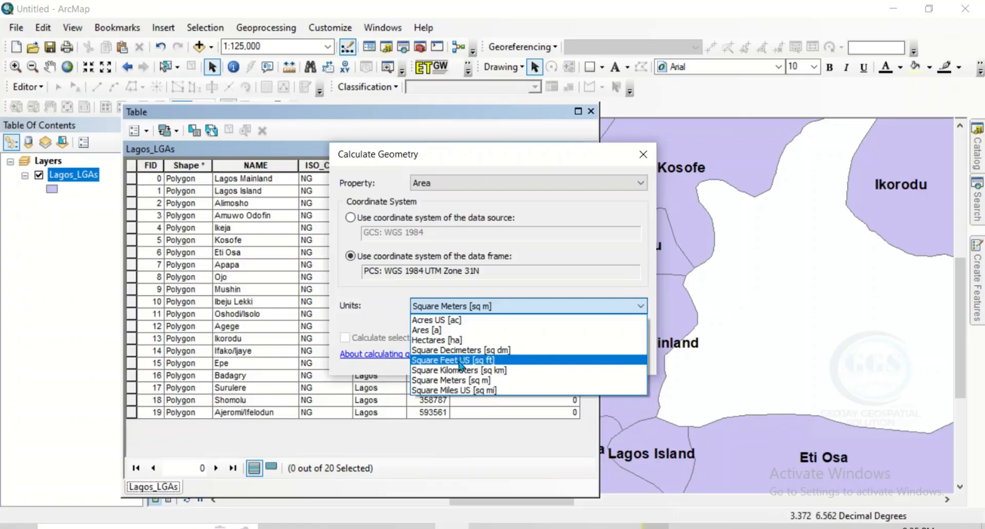
click(459, 370)
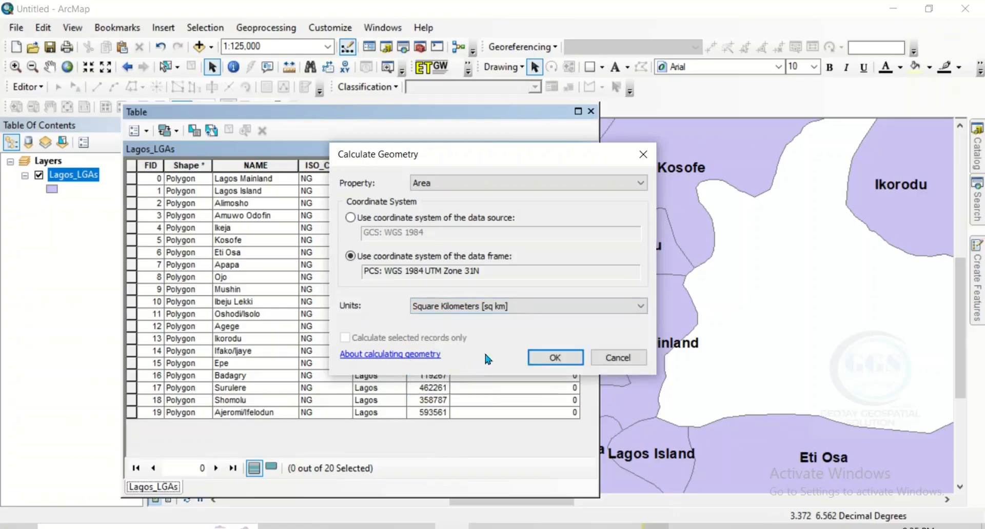
click(554, 358)
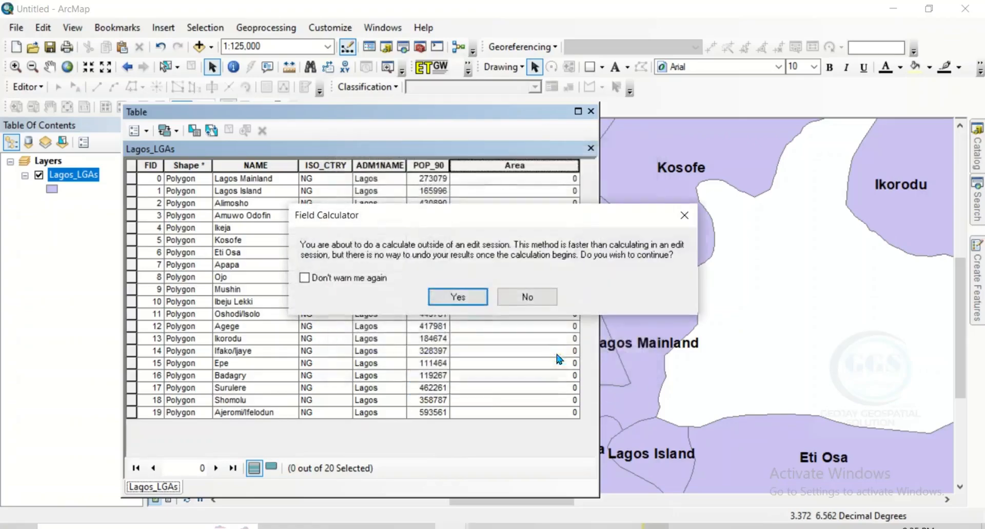
click(457, 297)
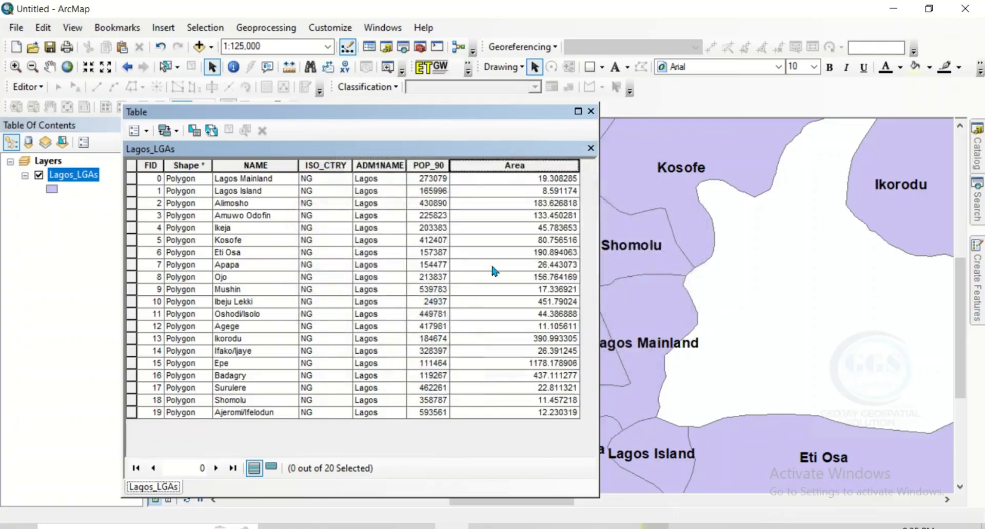
mouse_move(571, 191)
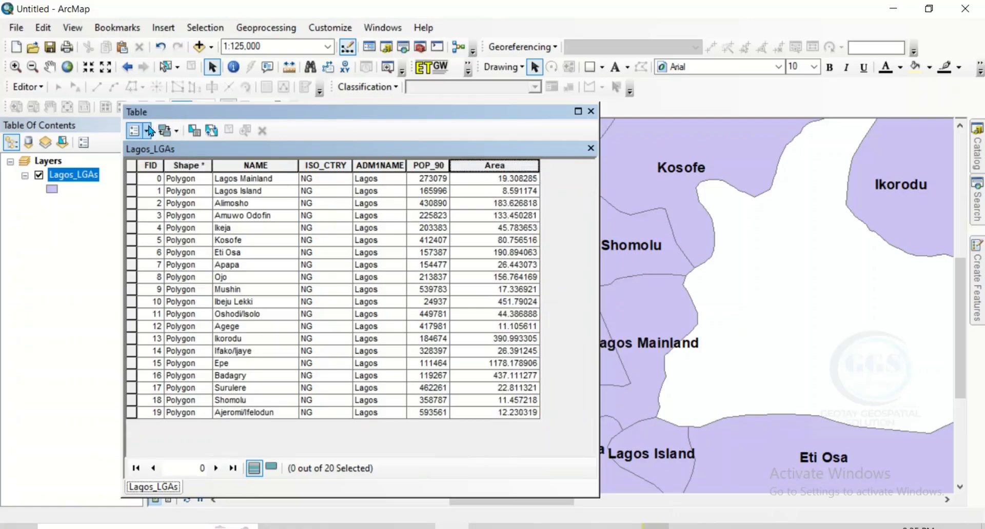
Add a Double field named Perimeter to the Lagos_LGAs table.
click(134, 130)
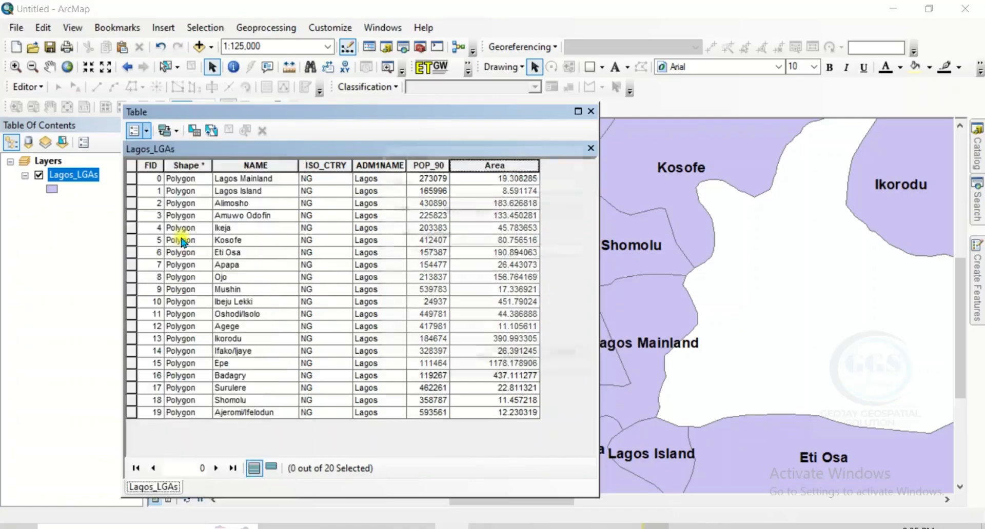
text(Pel)
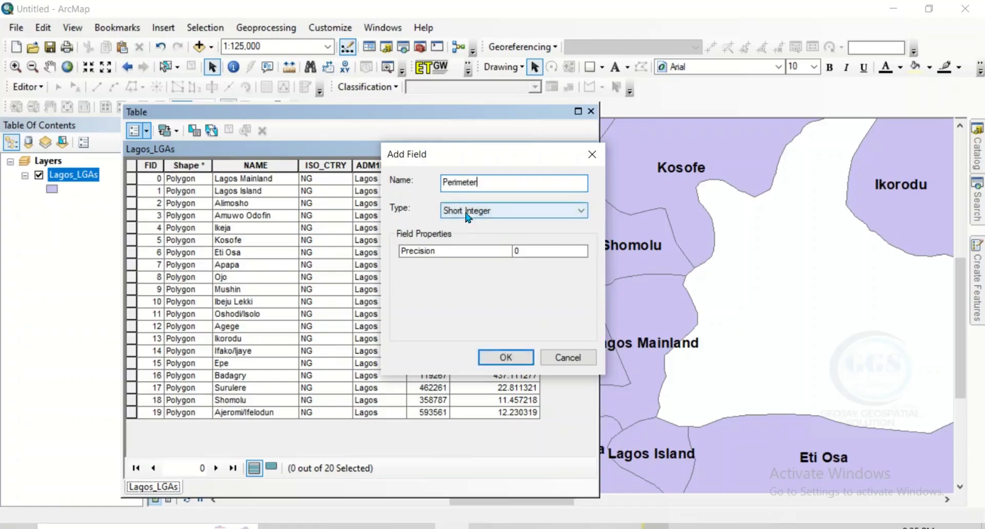
click(512, 210)
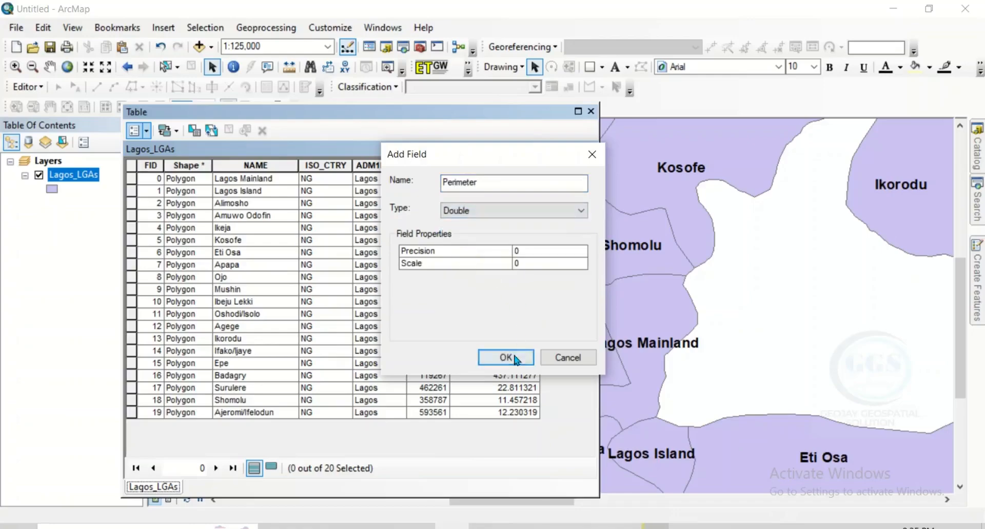
click(505, 358)
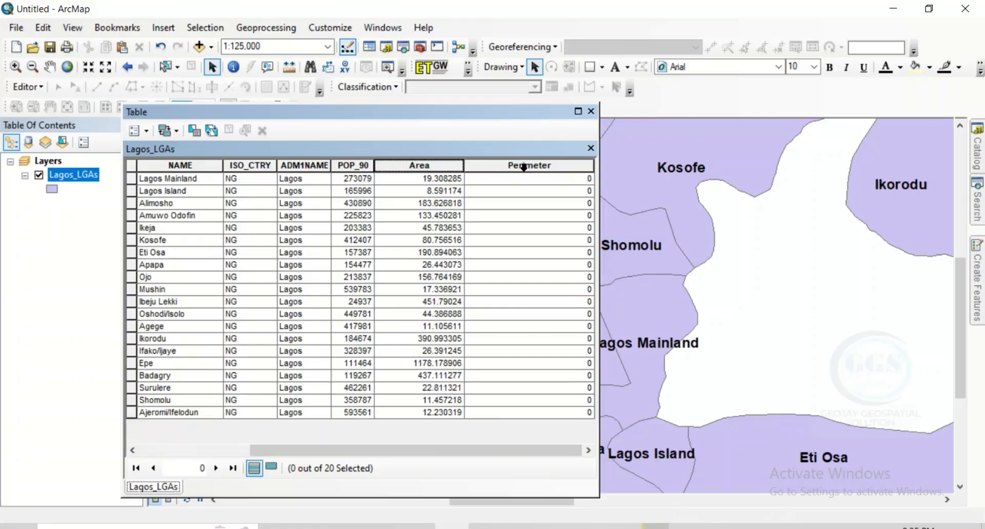
Calculate the Perimeter field in kilometres using the UTM Zone 31N data frame.
right_click(529, 165)
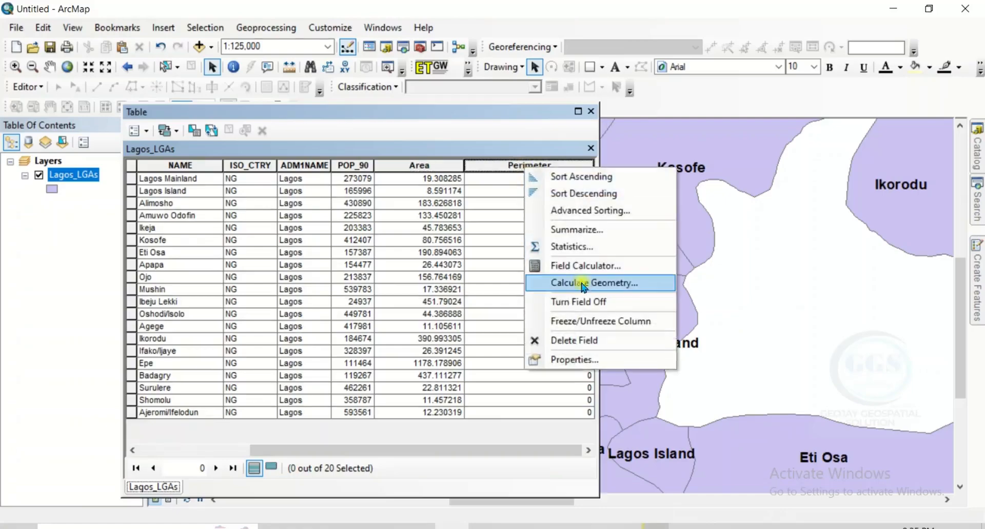
click(593, 282)
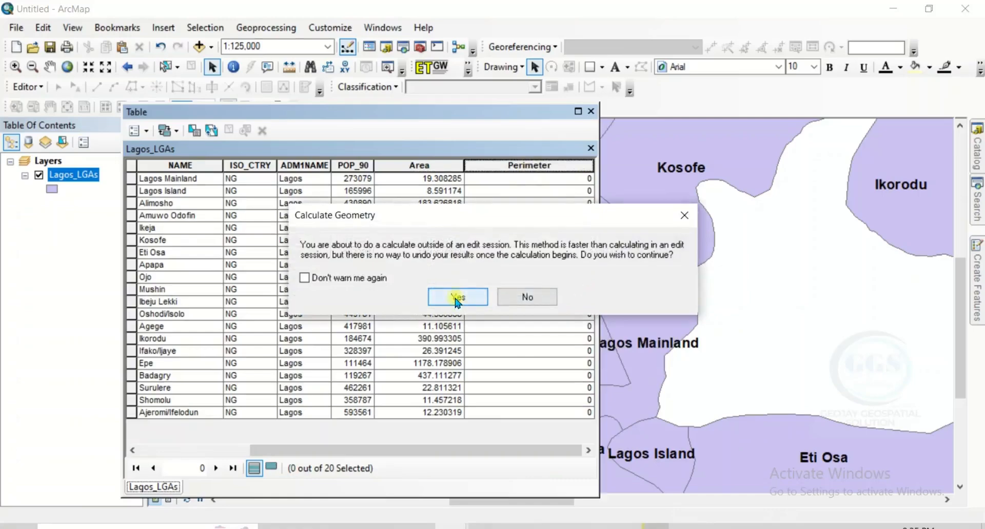
click(457, 297)
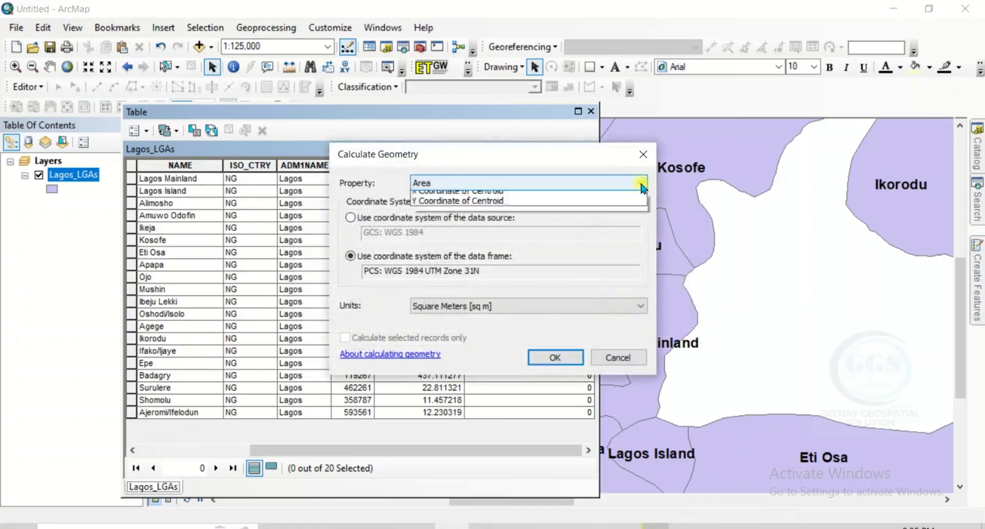
click(434, 183)
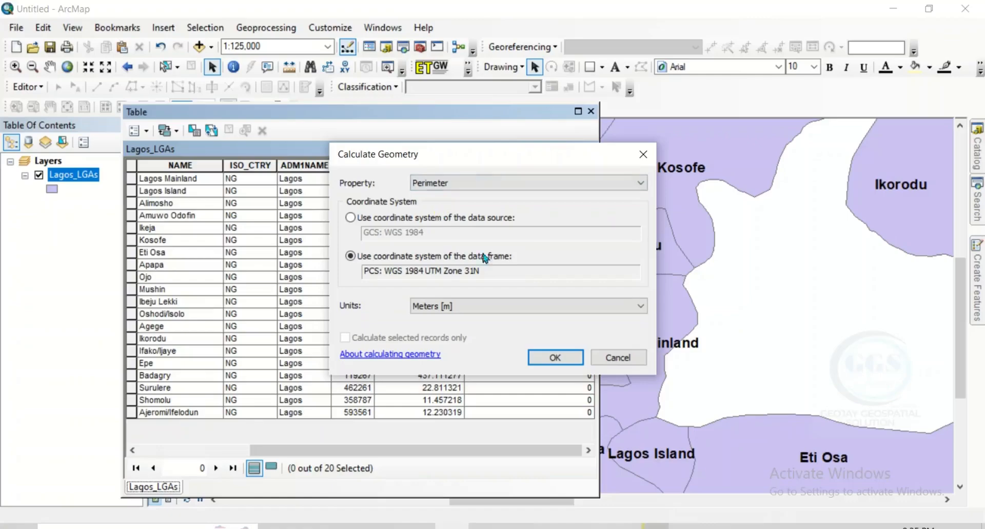
click(640, 306)
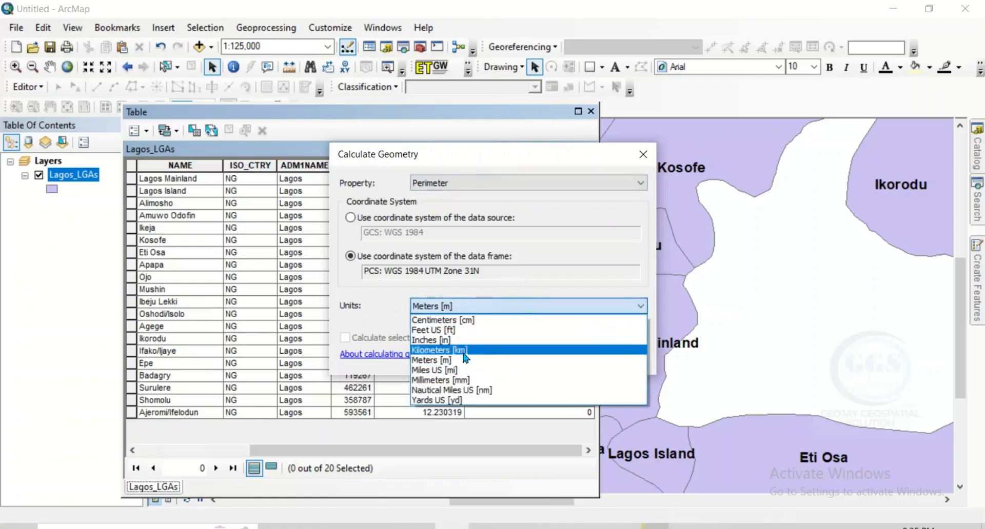
click(439, 349)
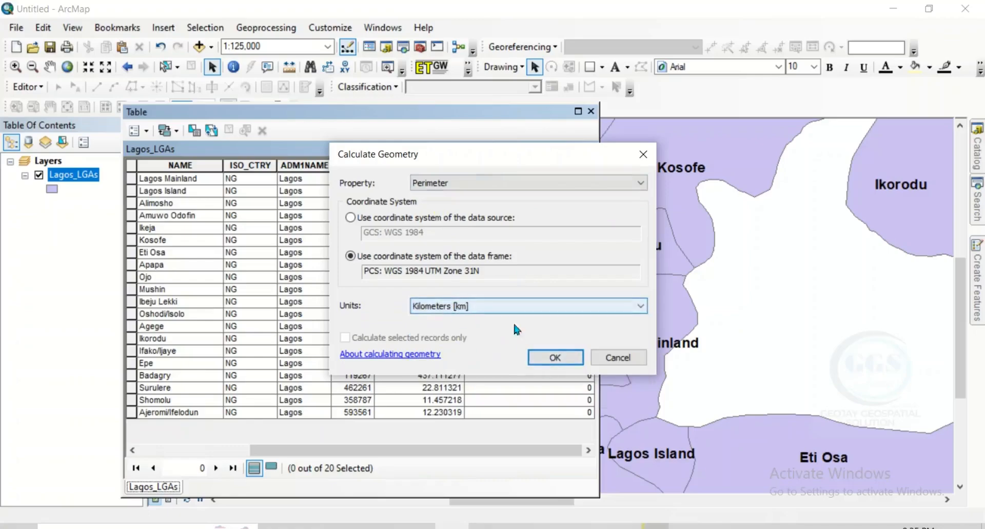
click(554, 357)
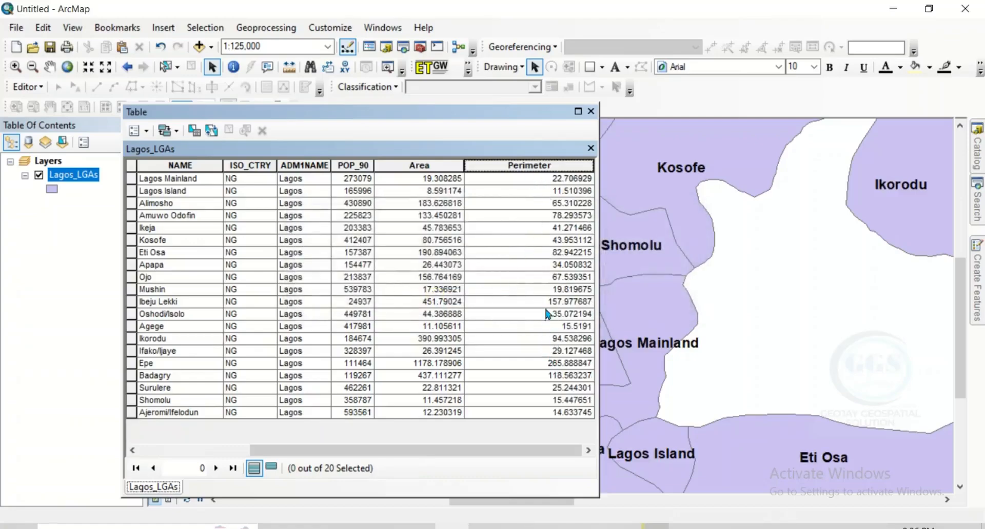
mouse_move(524, 168)
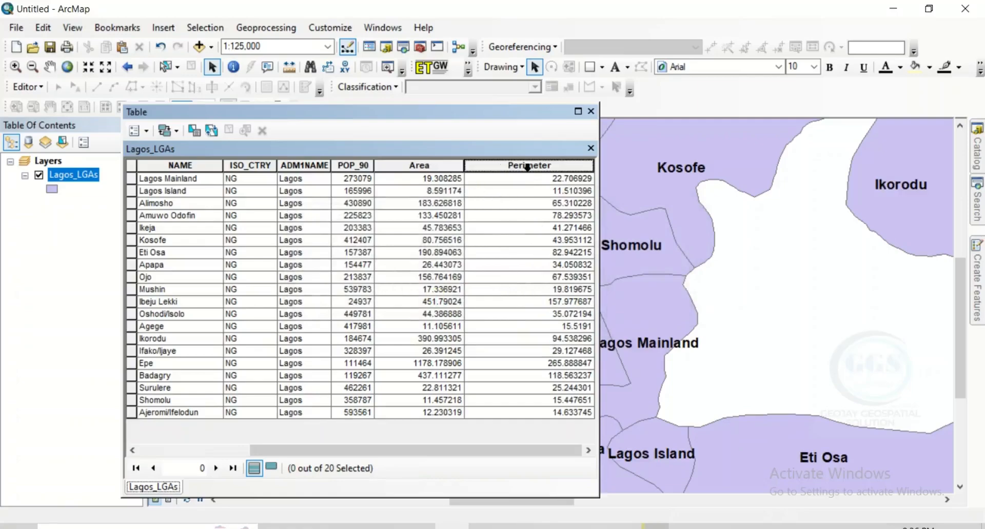